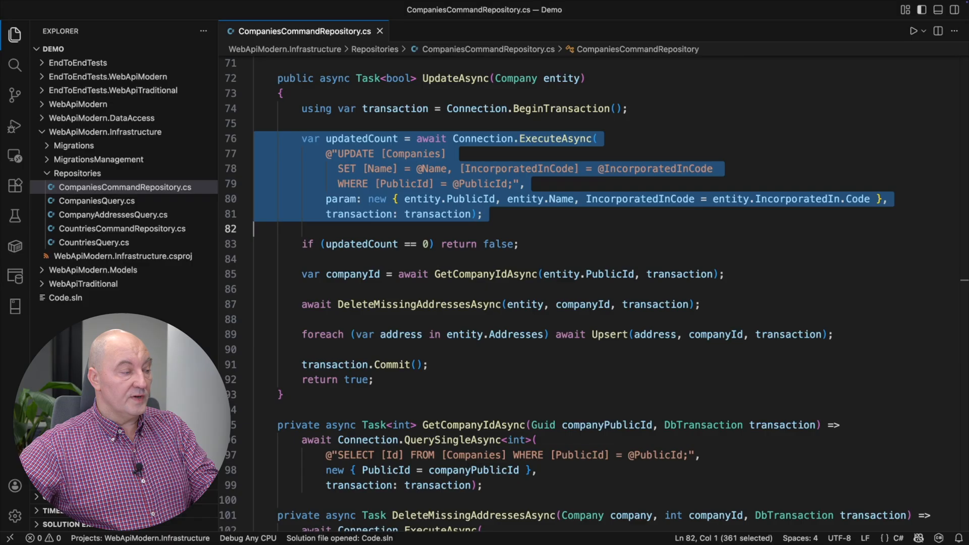
Review UpdateAsync in CompaniesCommandRepository.cs and bring up a maximized terminal at the Demo folder
click(254, 259)
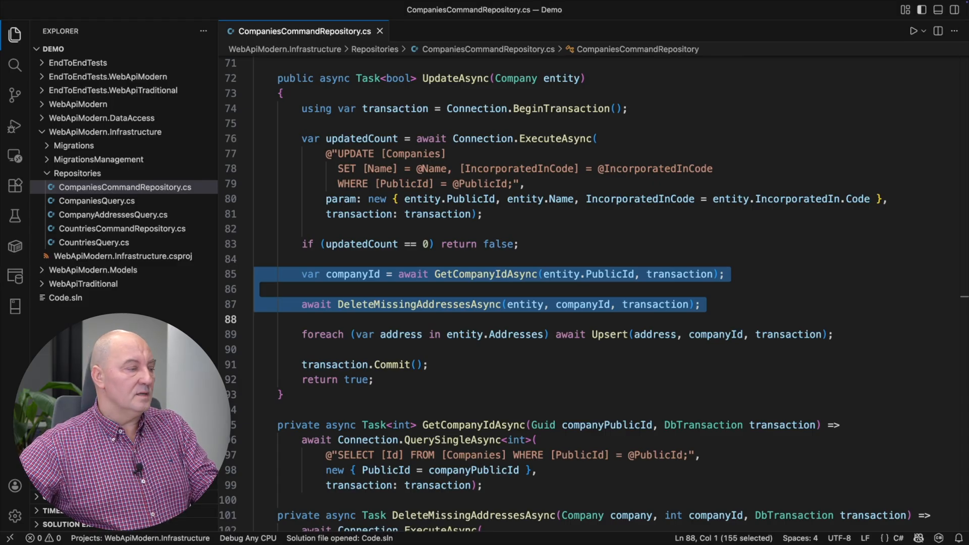
click(544, 334)
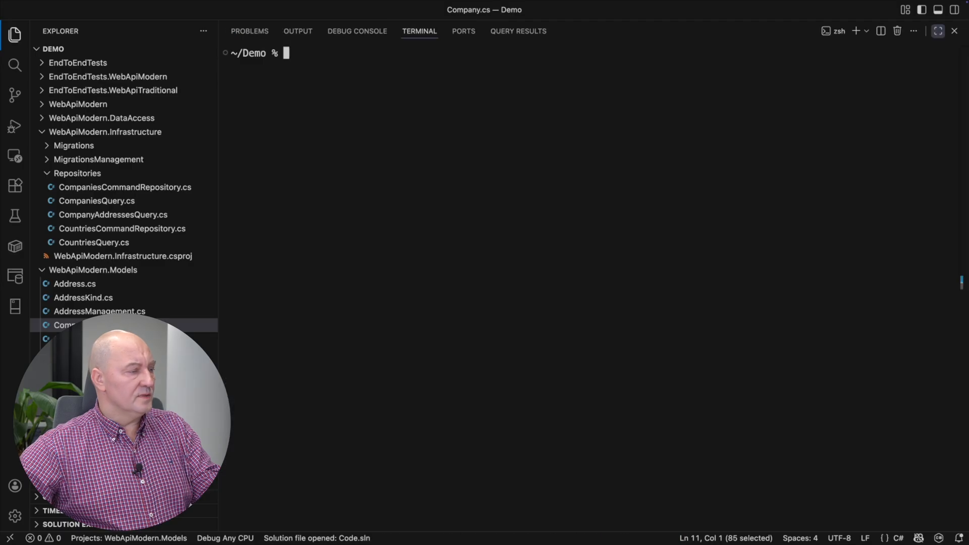
Run dotnet test ./EndToEndTests.WebApiModern/ --filter AddMultipleAddresses and read the logged SQL, including the EF Core MERGE
text(dotnet test ./EndToEndTests.WebApiModern/ --filter AddMultipleAddresses)
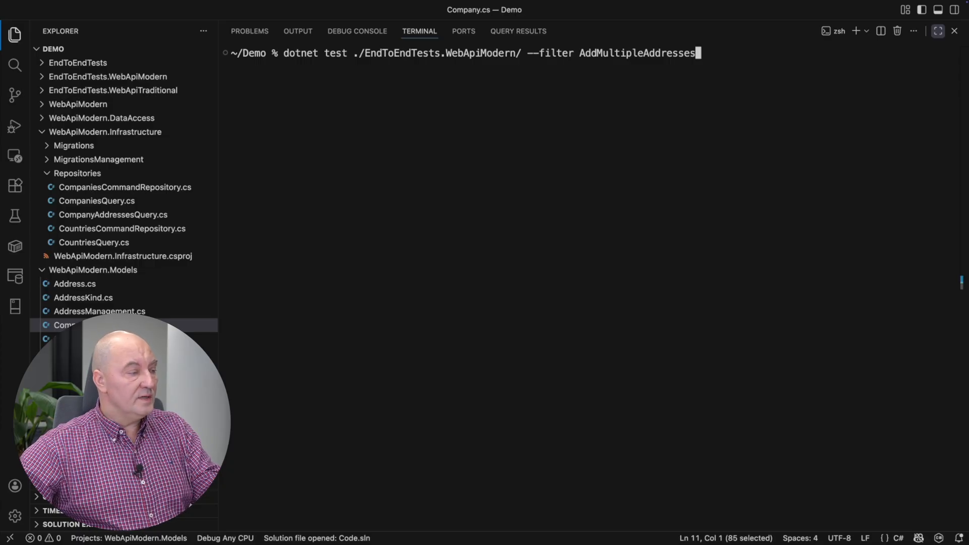
key(Return)
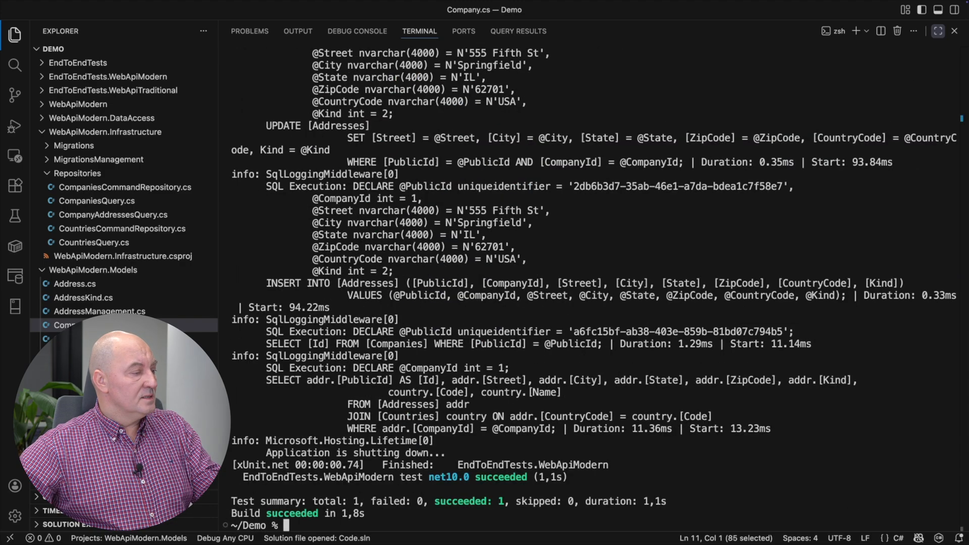
scroll(up, 3)
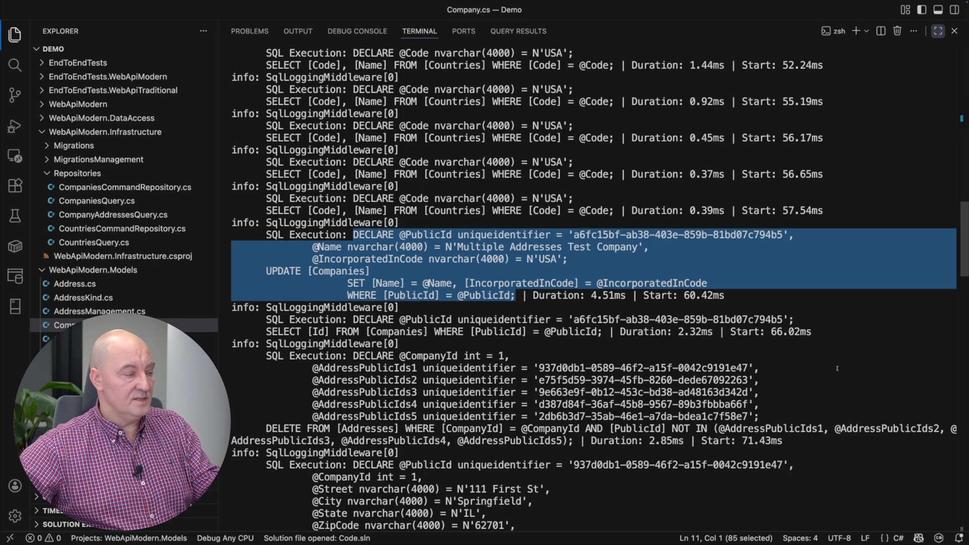
scroll(down, 3)
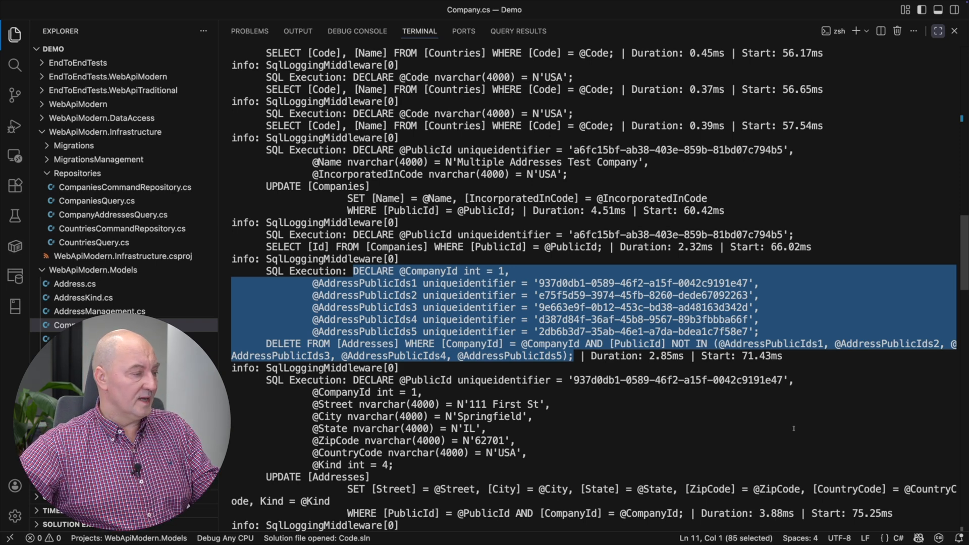
scroll(down, 3)
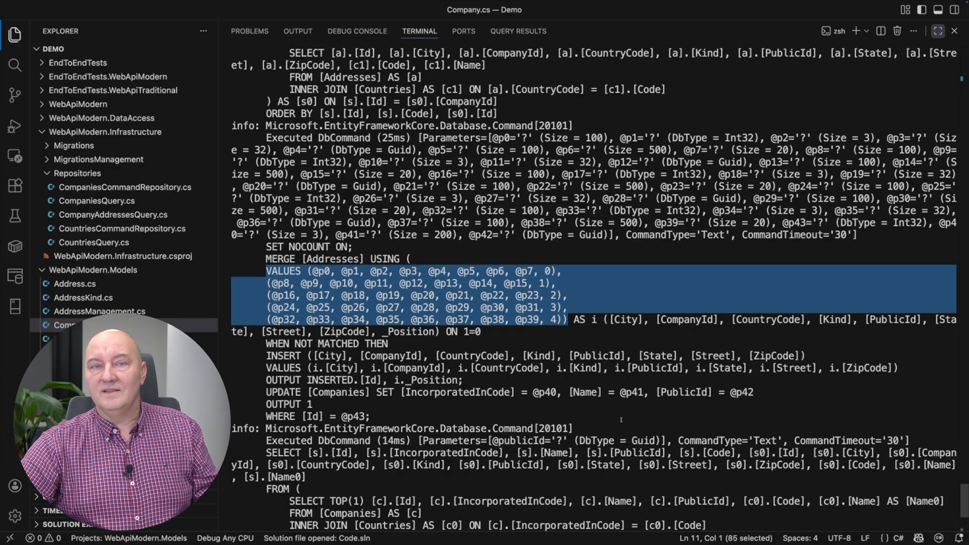
Create TrackingCompaniesRepository.cs under Repositories with usings, namespace and an empty class
click(125, 187)
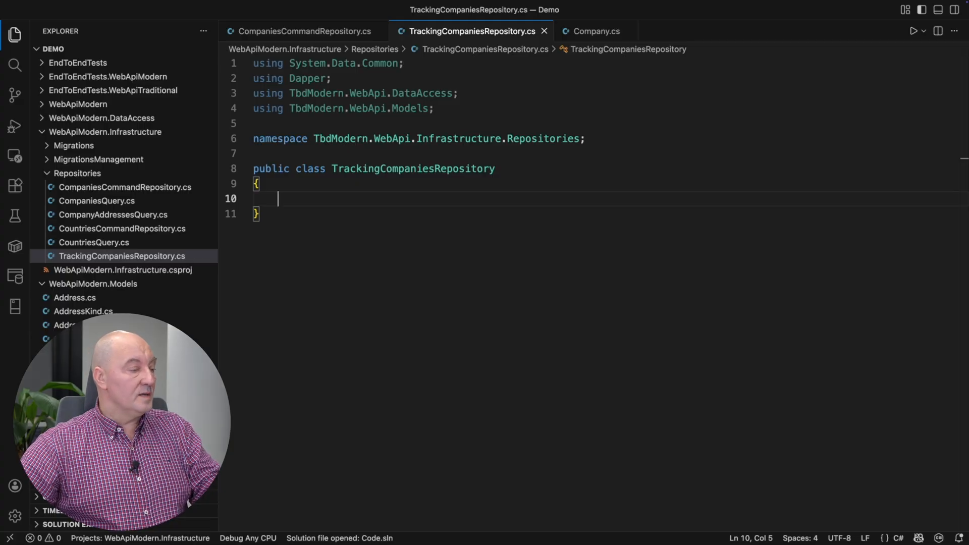
Declare ': ICommandRepository<Company, Guid>' and a private Dictionary<Guid, Company> ChangeTracker initialized with new()
text(: ICommandR)
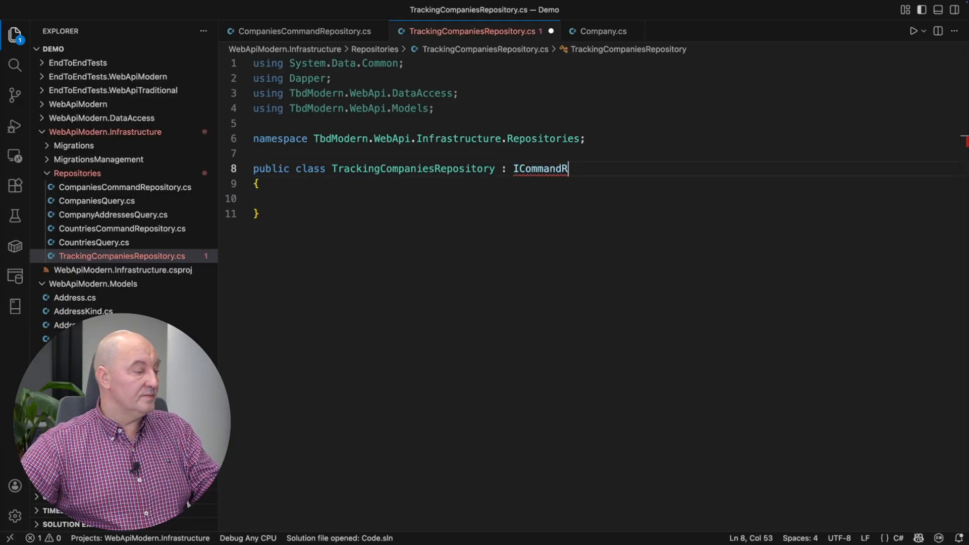
text(epository<Company, Guid>)
click(605, 198)
text(private DbConnection Connection { get; } = connection;)
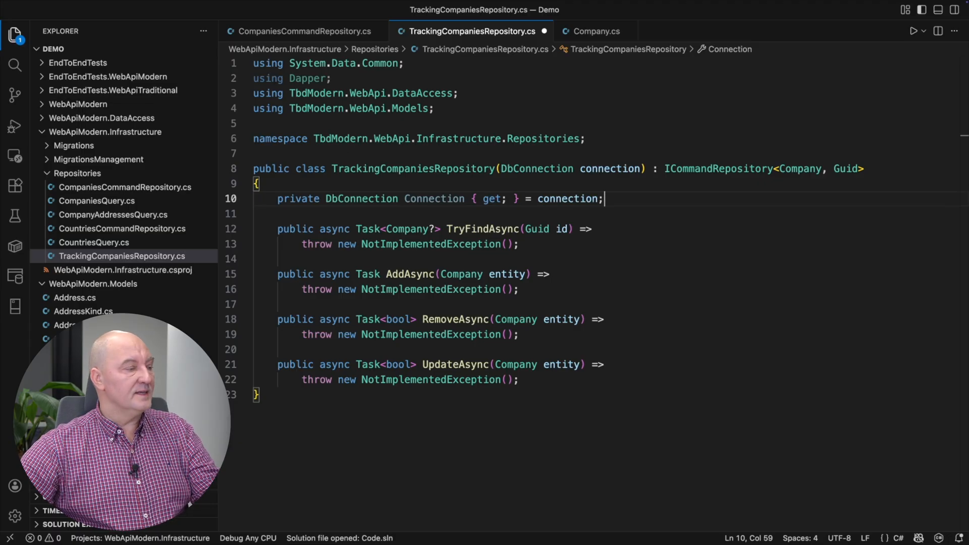
text(private Dictionary<Guid, Company> ChangeTracker { get; } =)
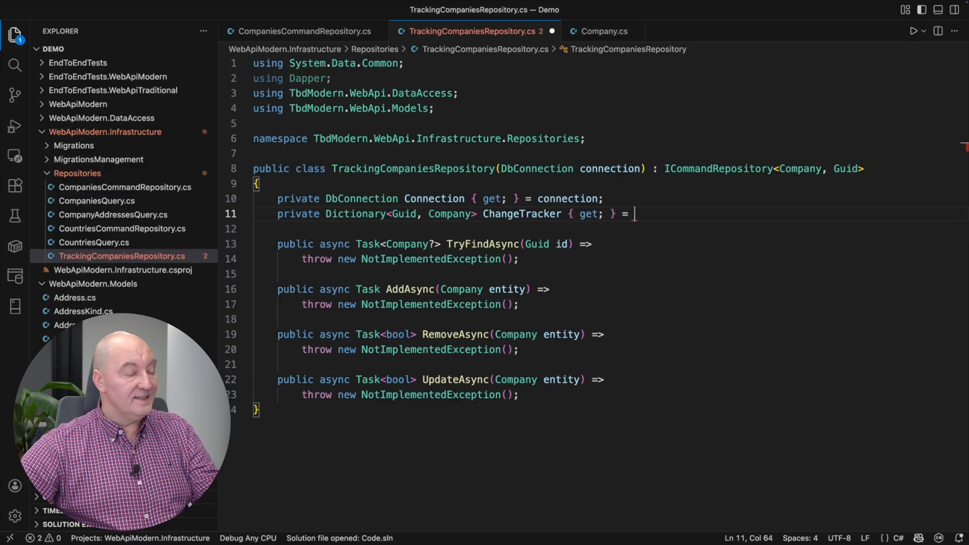
text(new();)
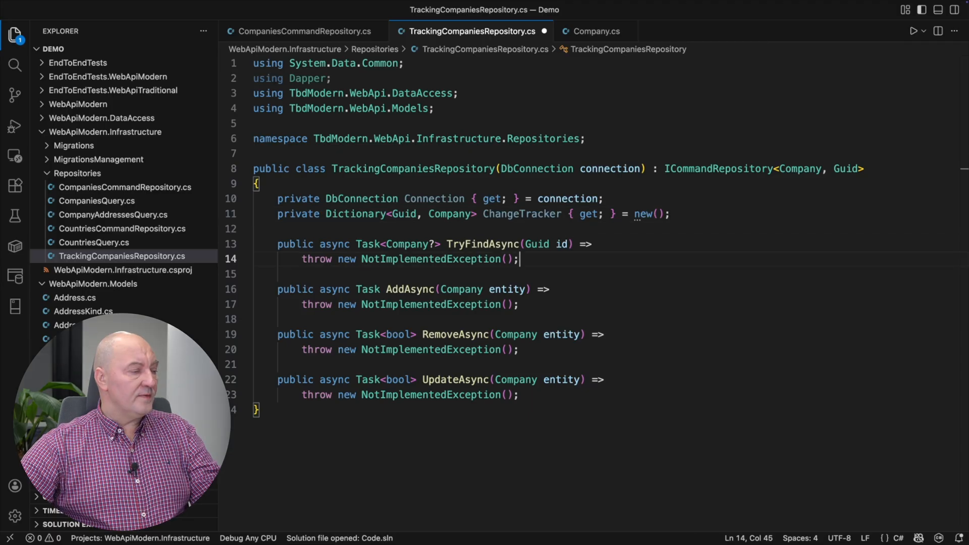
Add a CompaniesCommandRepository InnerRepository property initialized with new(connection) and begin TryFindAsync's ChangeTracker.TryGetValue check
text(ChangeTracker.)
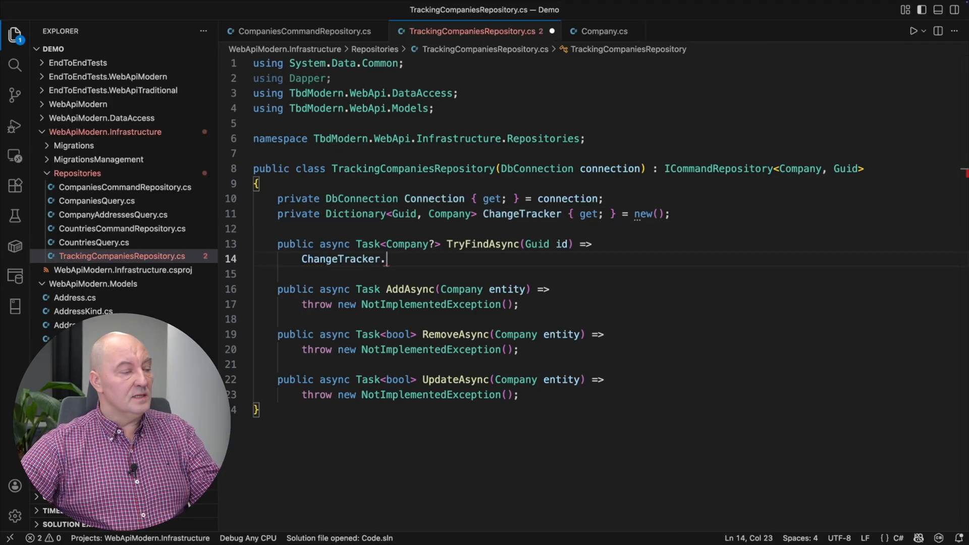
text(TryGetValue(id, out var company) ? company)
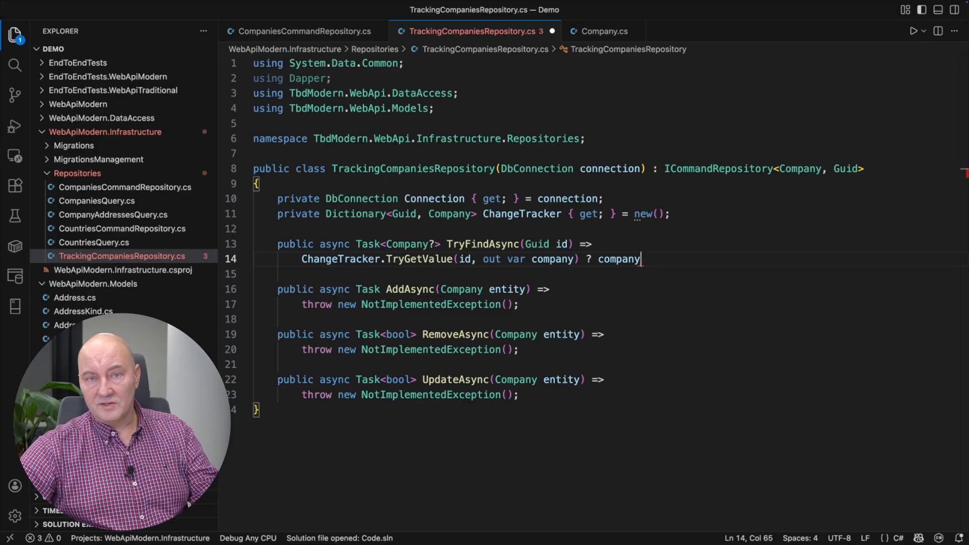
text(private)
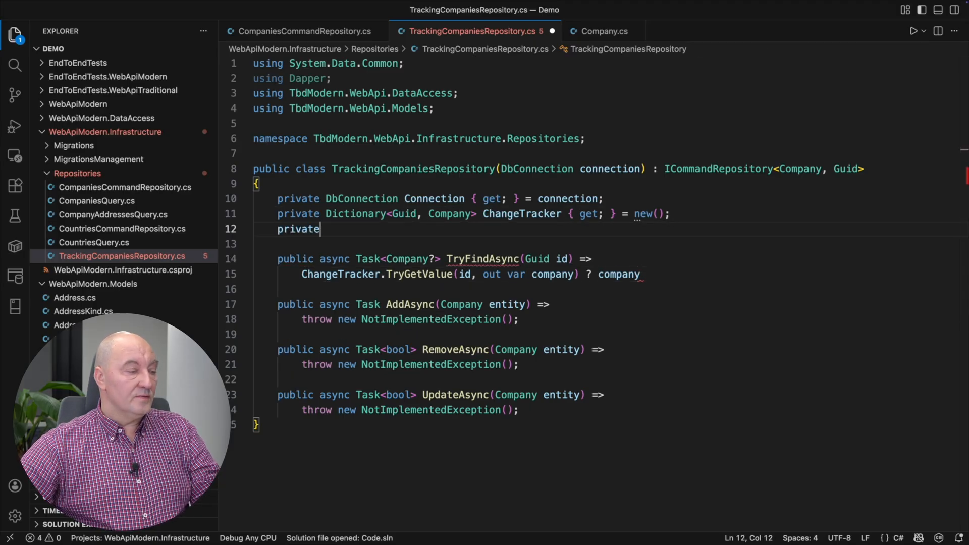
text(CompaniesCommandRepository InnerRepo)
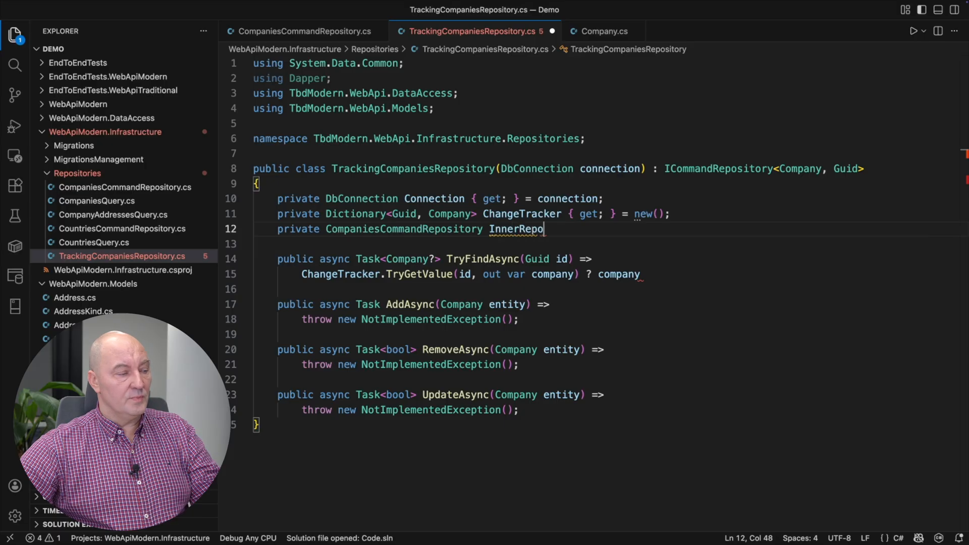
text(sitory { get; } = new(connection);)
text(: await InnerRepository.Try)
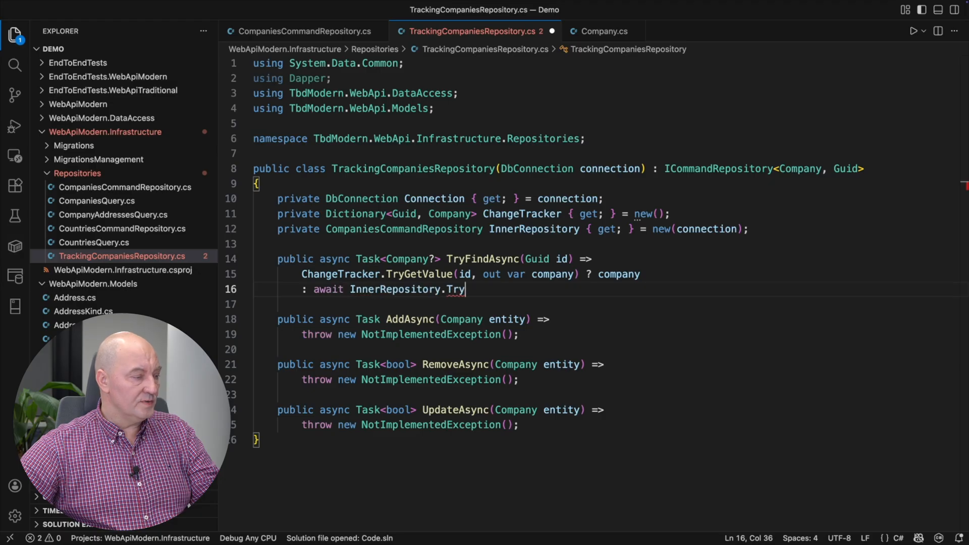
Complete TryFindAsync to fall back to InnerRepository.TryFindAsync and store the found company in ChangeTracker
text(FindAsync(id) is Company found ?)
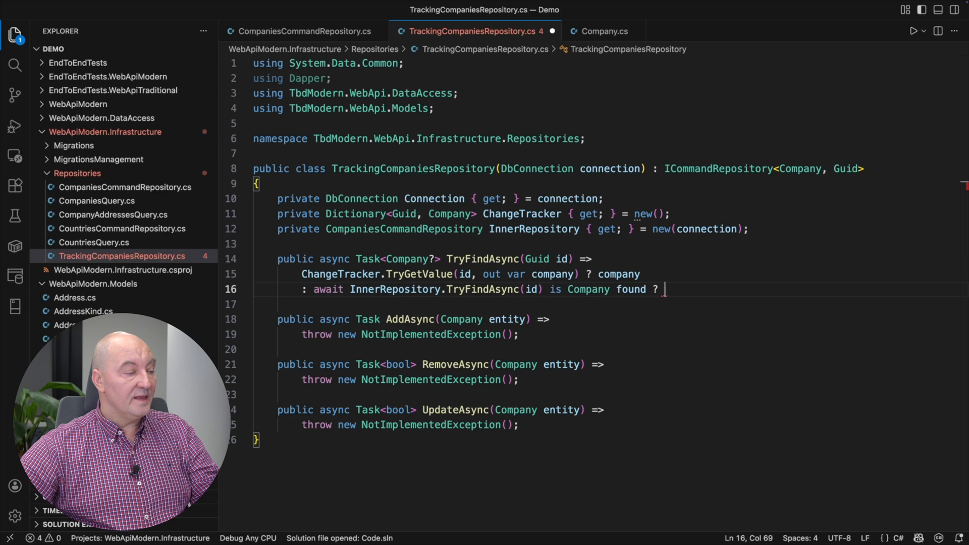
text(ChangeTracker[])
text(: null;)
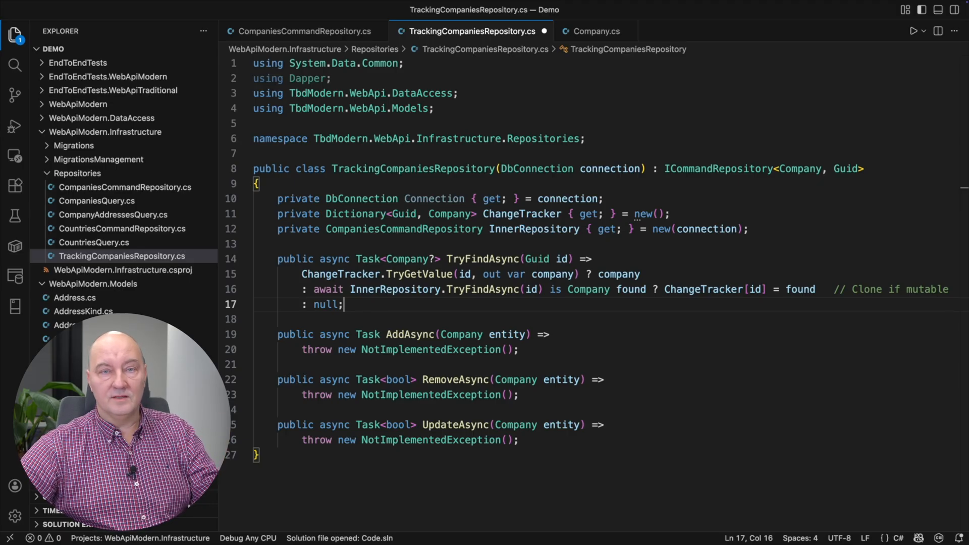
scroll(down, 3)
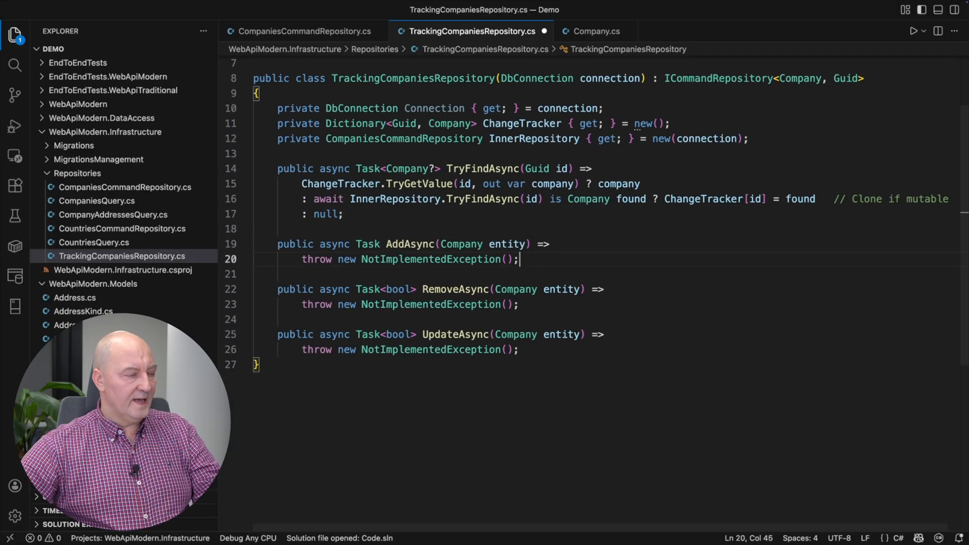
Implement AddAsync via InnerRepository.AddAsync tracking the entity, and DeleteAsync removing entity.PublicId from ChangeTracker
key(Backspace)
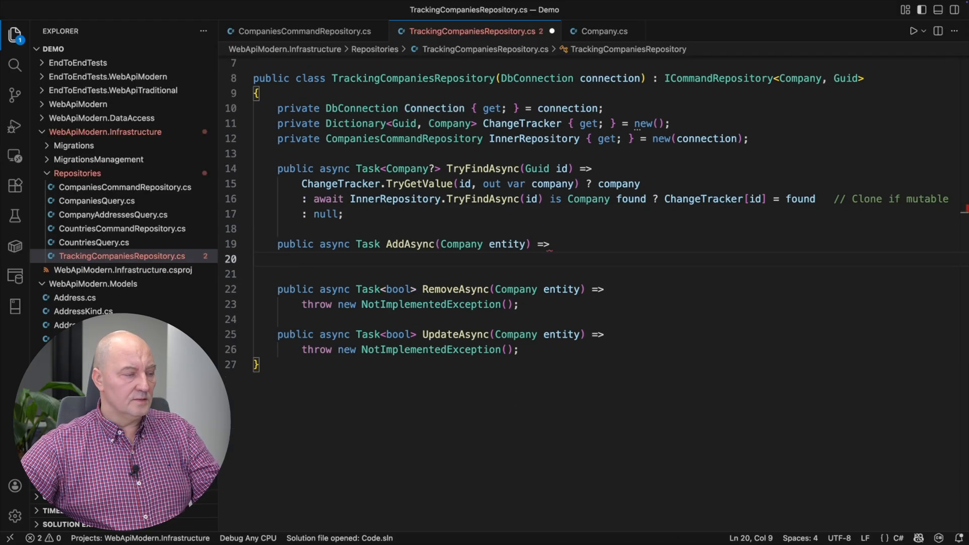
text(await InnerRepository.AddAsync(ChangeTracker[entity.PublicId)
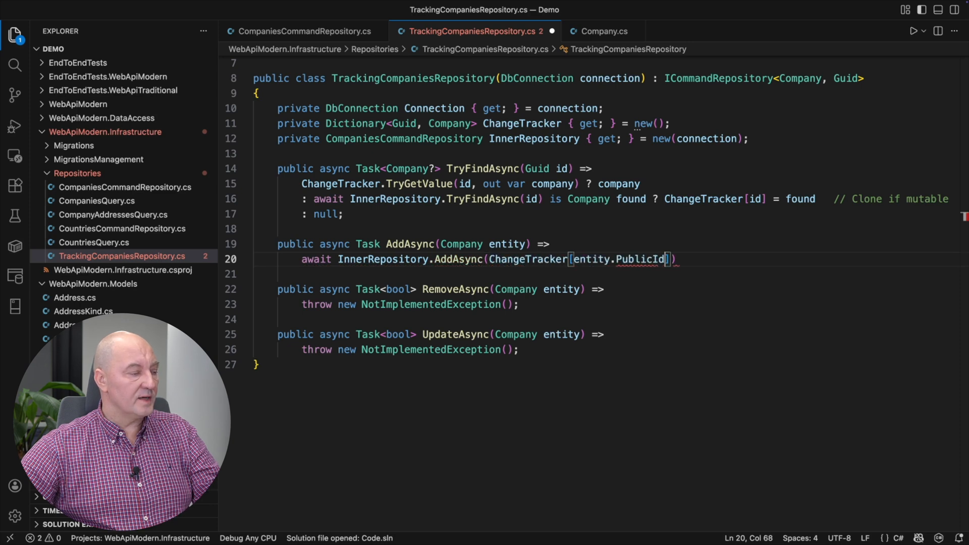
text(= entity);        // Clone if mutable)
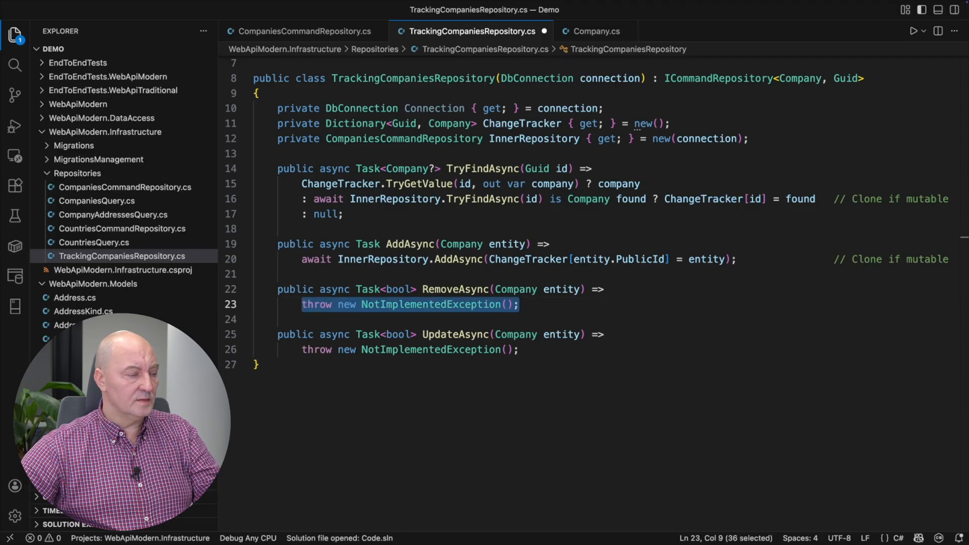
text(ChangeTracker.Remove(entity.PublicId);)
text(return await InnerRepository.RemoveAsync(entity);)
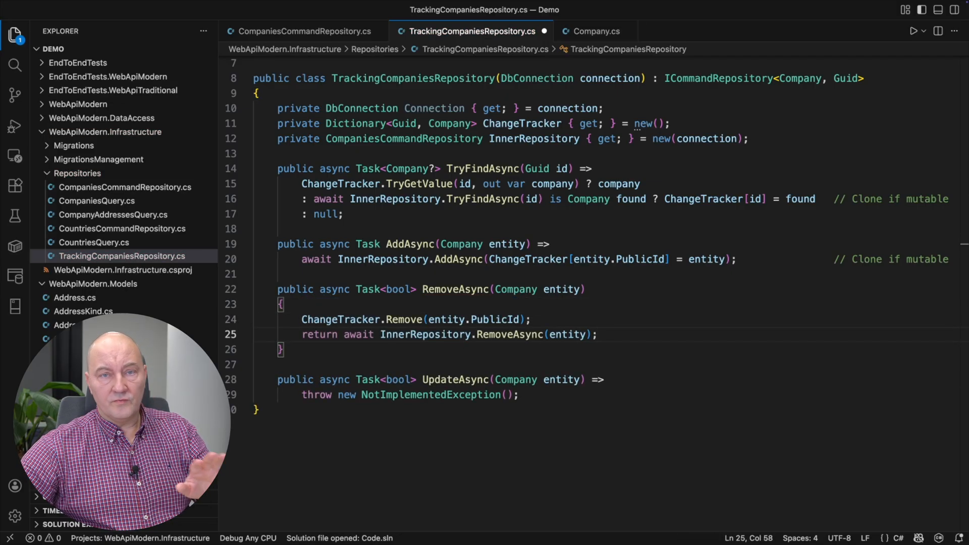
scroll(up, 3)
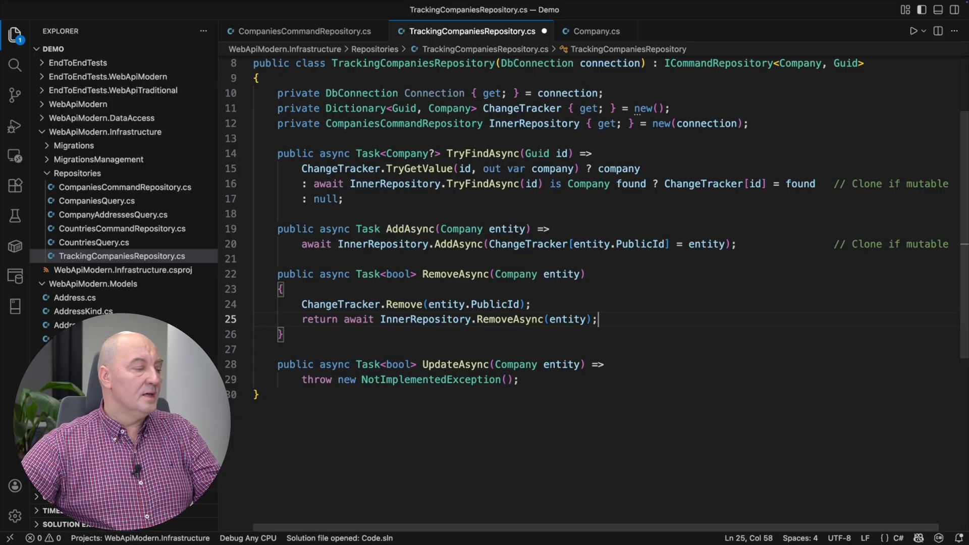
scroll(down, 3)
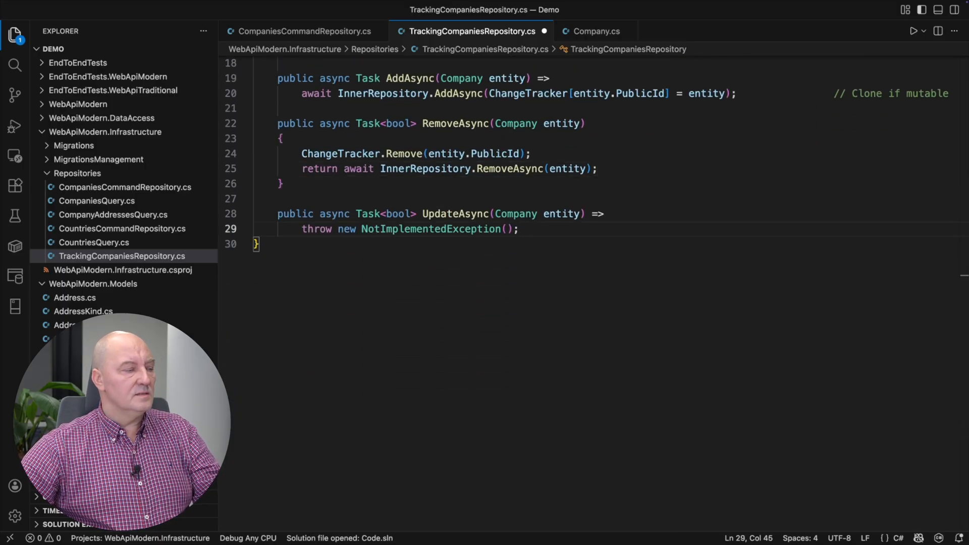
Write UpdateAsync: delegate untracked entities, return true when tracked equals entity, call DeleteMissingAddressesAsync and return true
text(if (!ChangeTracker.TryGetValue(entity.PublicId, out var tracked)
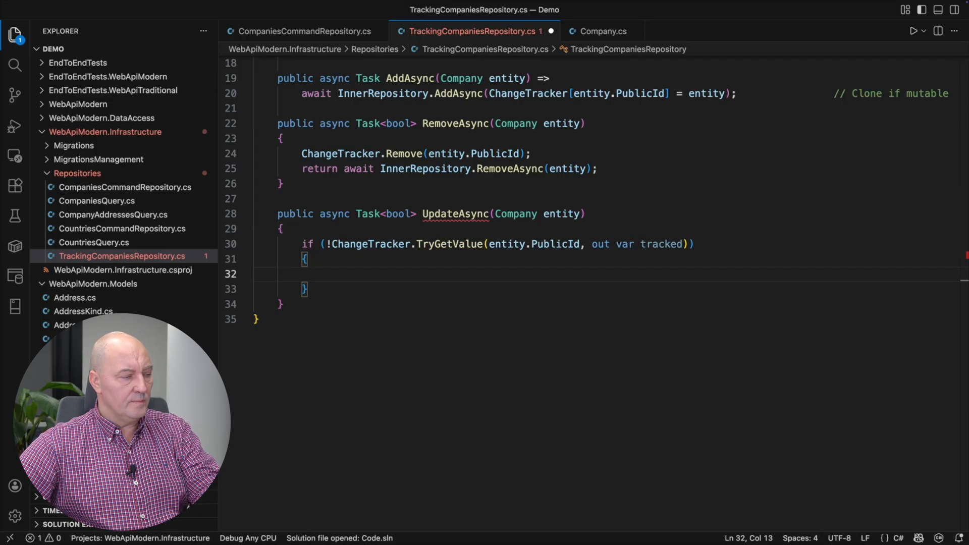
text(return await InnerRepository.UpdateAsync(entity);)
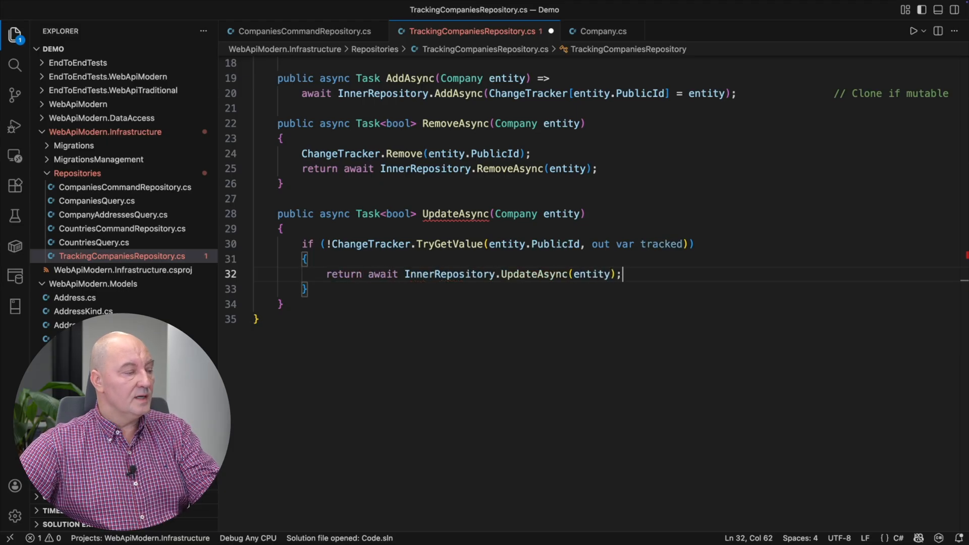
text(if (tracked))
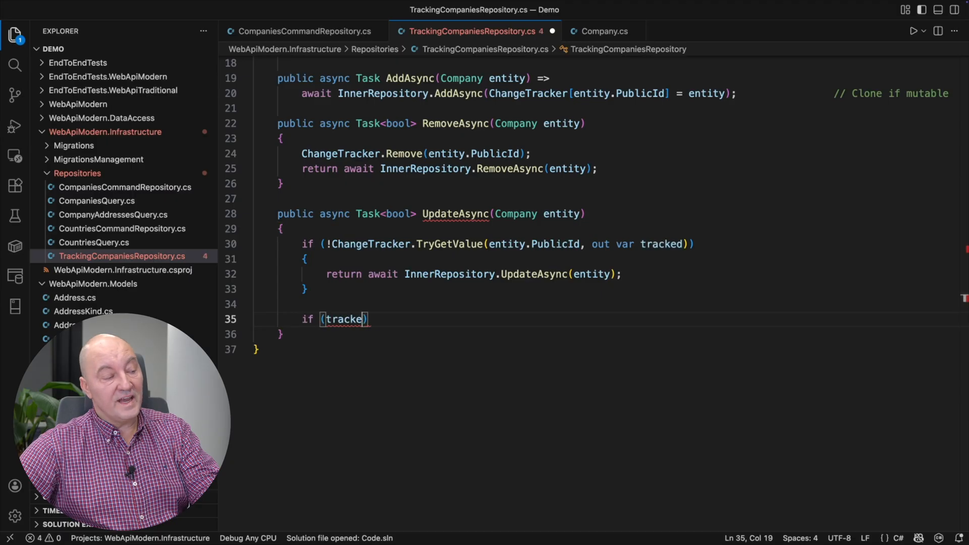
text(d == entity) return true;)
text(if (companyId is null) return false;)
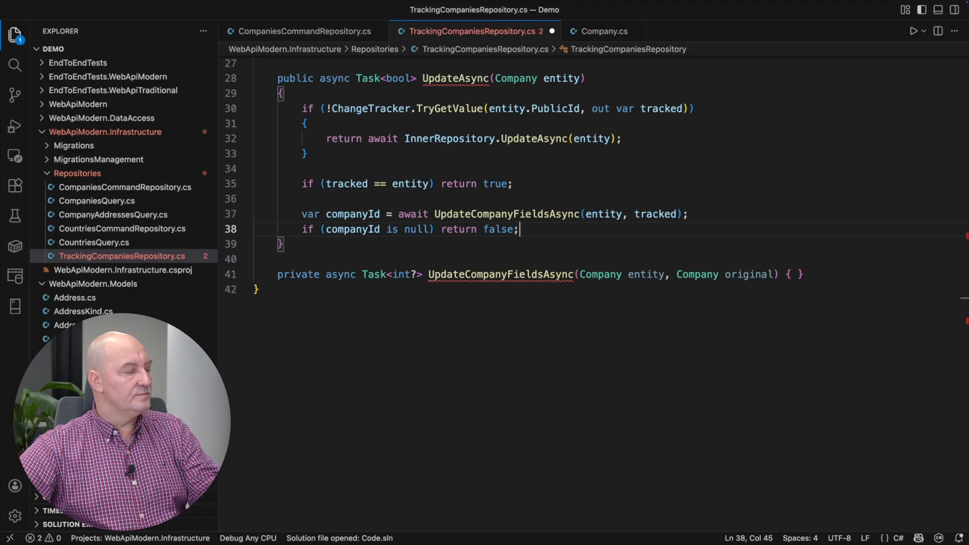
text(await DeleteMissingAddressesAsync(entity, tracked, companyId.Value);)
text(ChangeTracker[entity.PublicId] = entity;            // We have the new version)
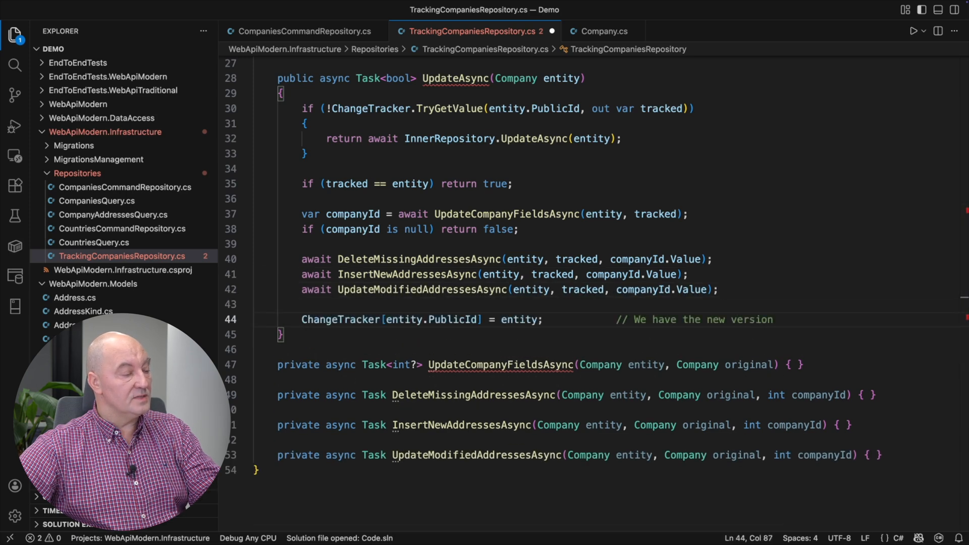
text(return true;)
text(.ToList();)
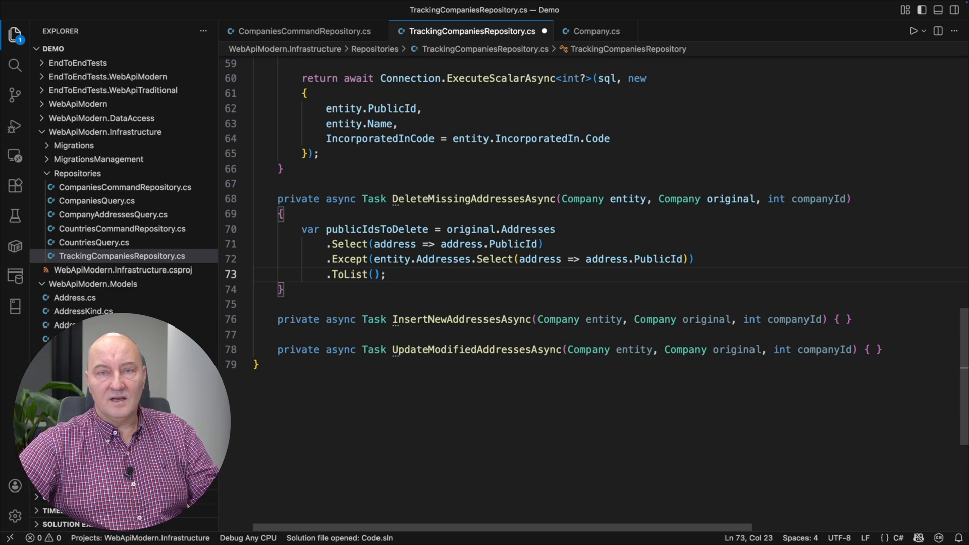
Add the early return when publicIdsToDelete.Count == 0 before the DELETE FROM [Addresses] statement
text(if (publicIdsToDelete.Count == 0) return;)
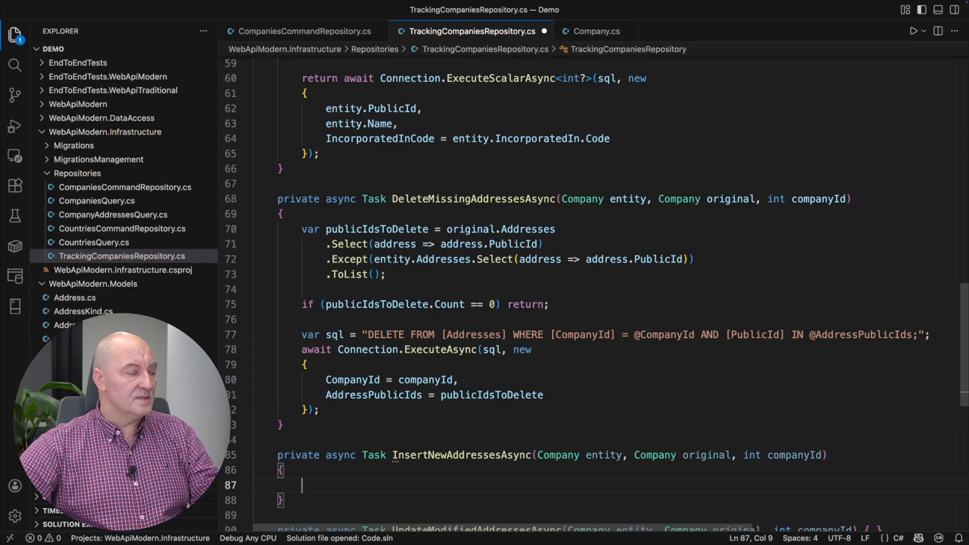
Add the newAddresses early return when Count == 0 and start the StringBuilder multi-row INSERT
scroll(down, 3)
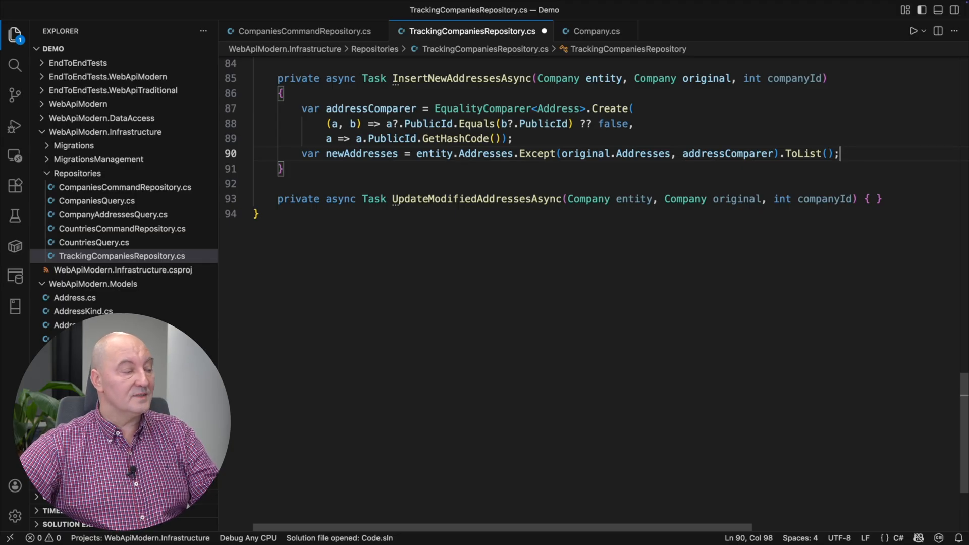
key(Enter)
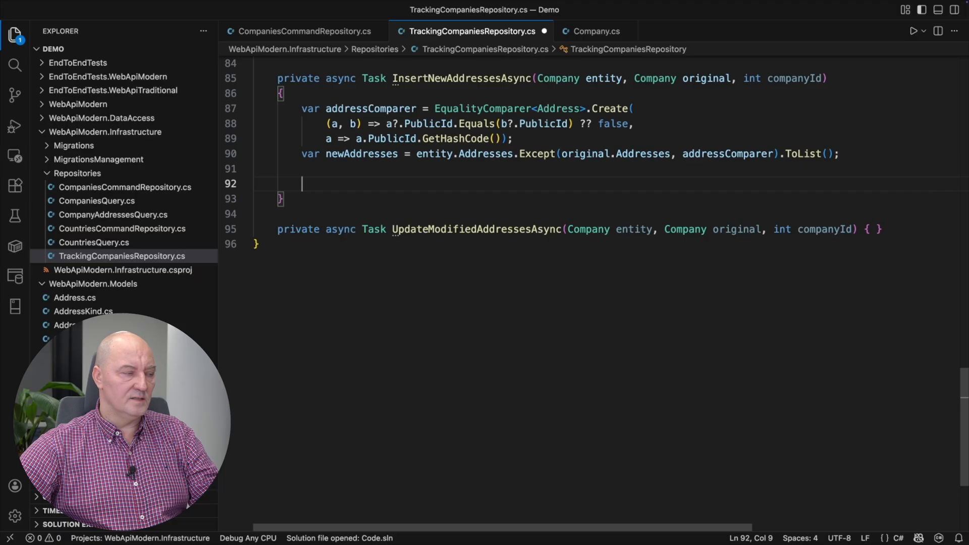
text(if (newAddresses.Count == 0) return;)
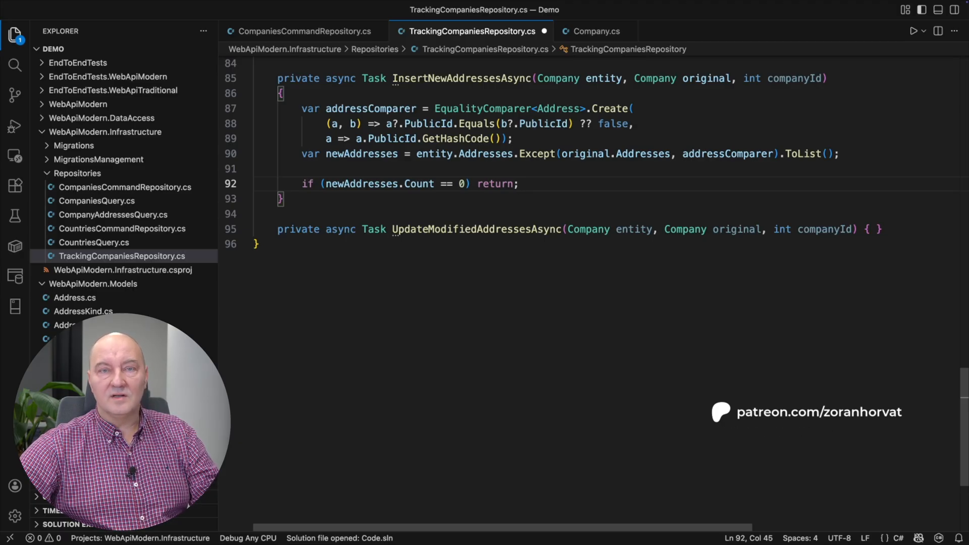
click(518, 184)
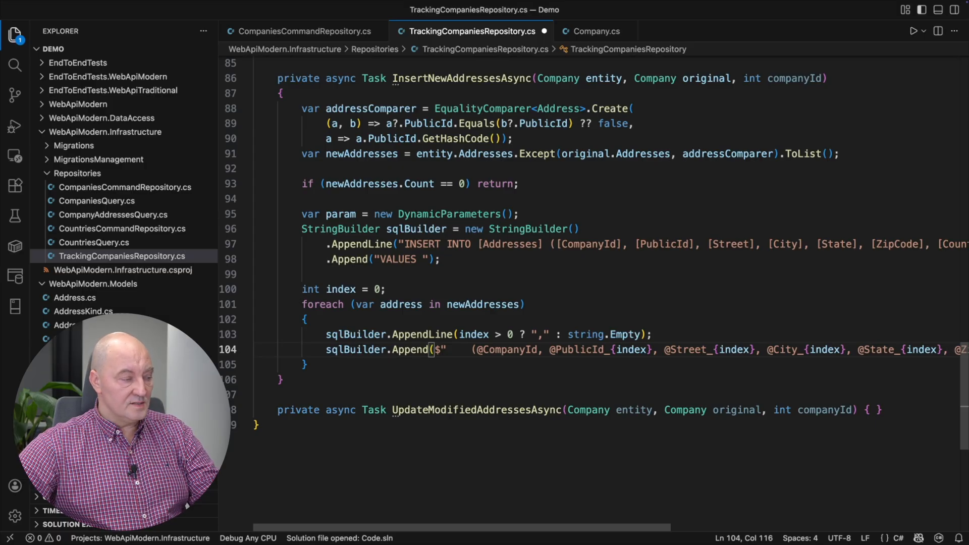
Build the per-index param object and execute Connection.ExecuteAsync(sqlBuilder.ToString(), param)
scroll(down, 3)
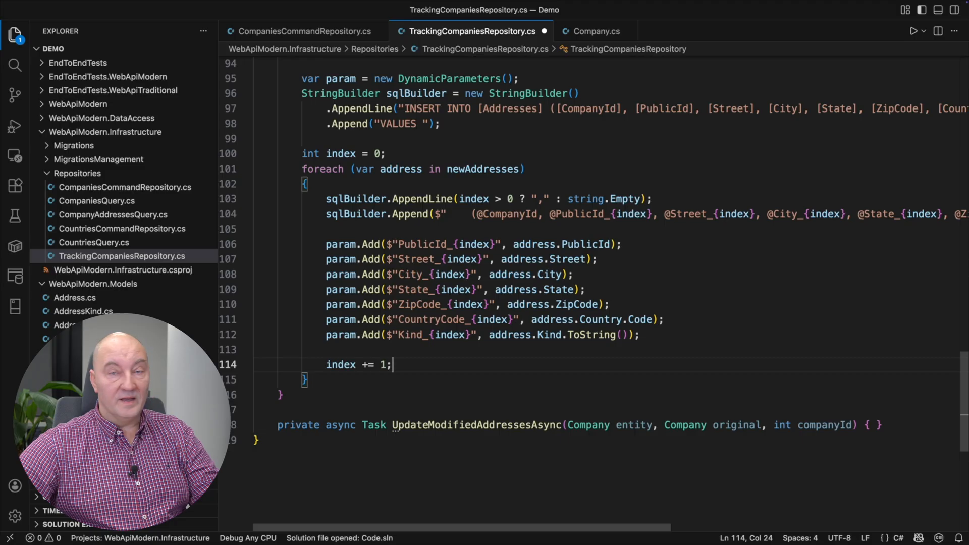
click(254, 229)
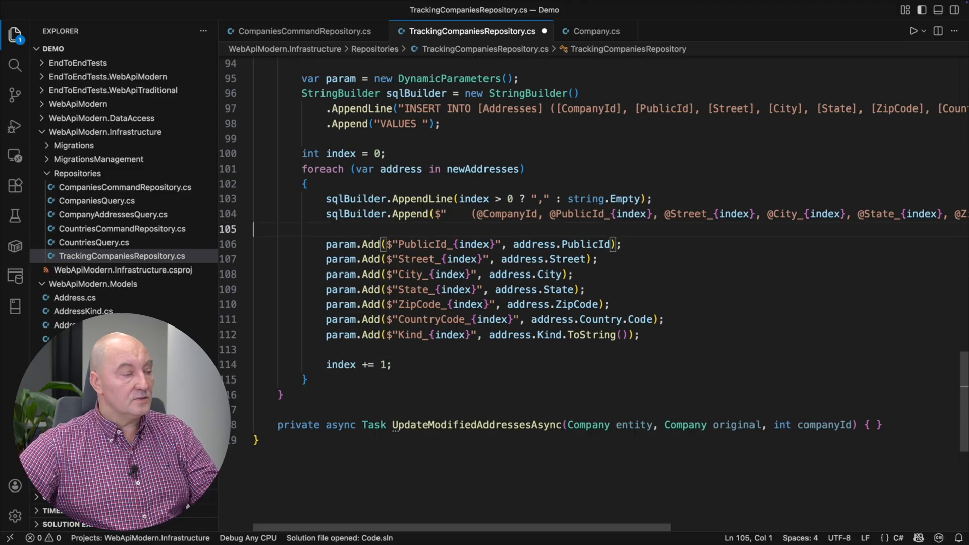
text(param.Add("cid", companyId);)
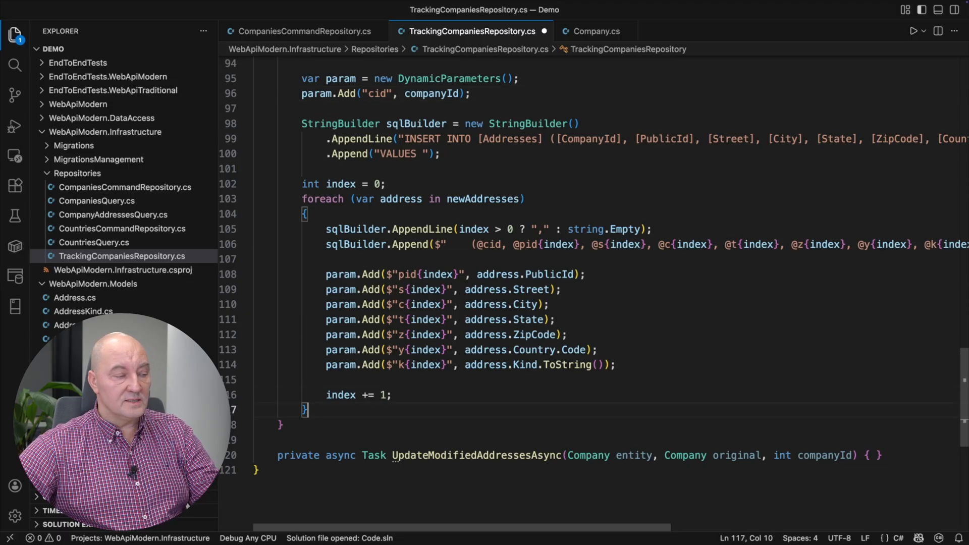
text(await Connection.ExecuteAsync(sqlBuilder.ToString(), param);)
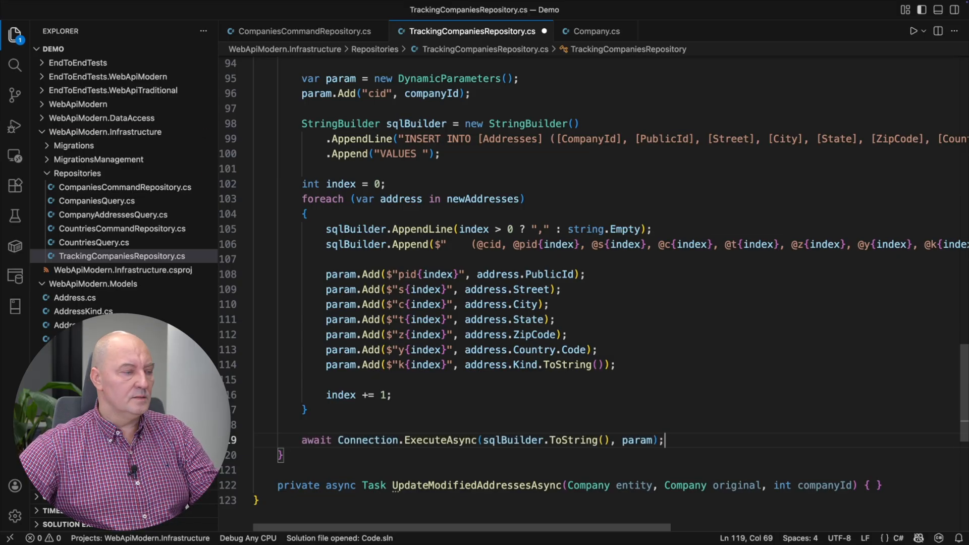
Write the foreach over (address, originalAddress) collecting changed fields like Street into updates and execute the per-address UPDATE via ExecuteAsync
click(874, 349)
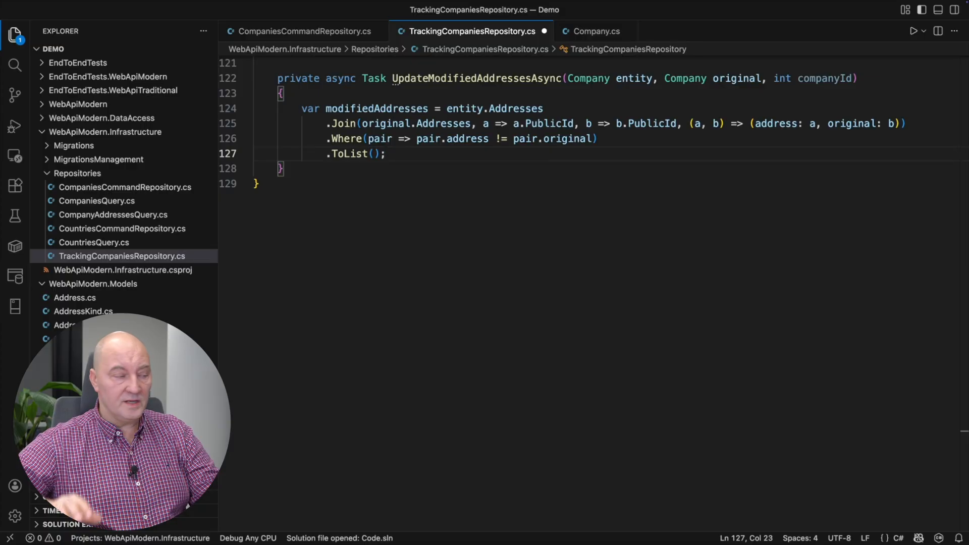
text(foreac)
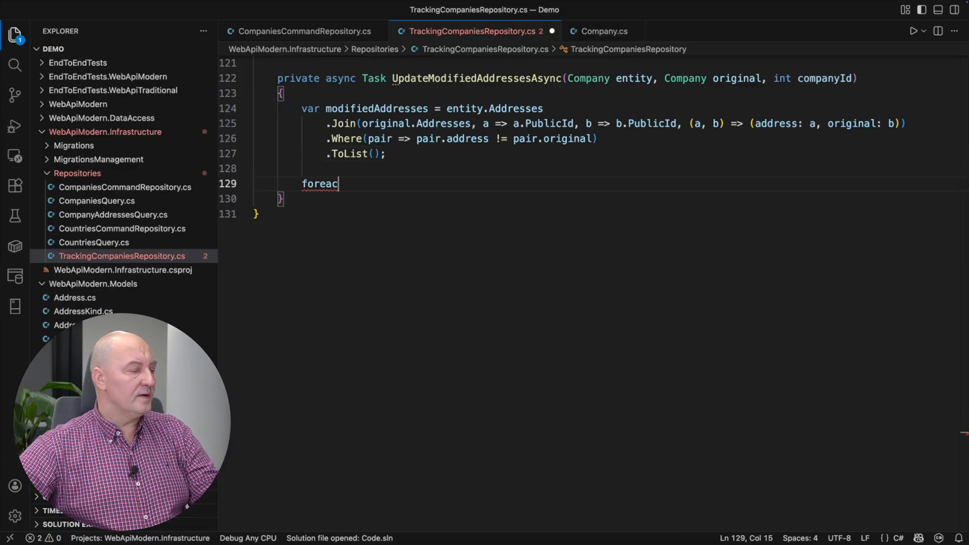
text(h (var (address, originalAddress) in modifiedAddresses)
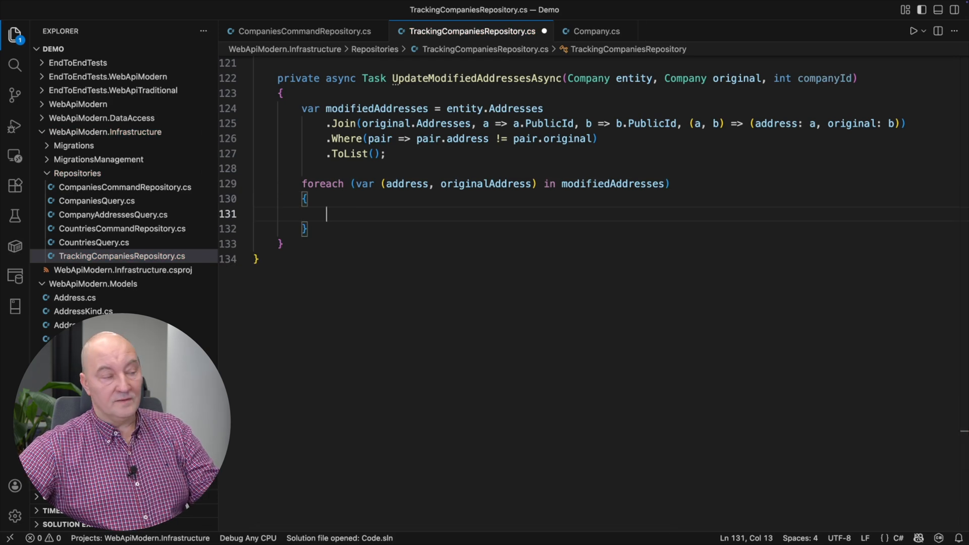
text(List<(string field, object value)> updates = new();)
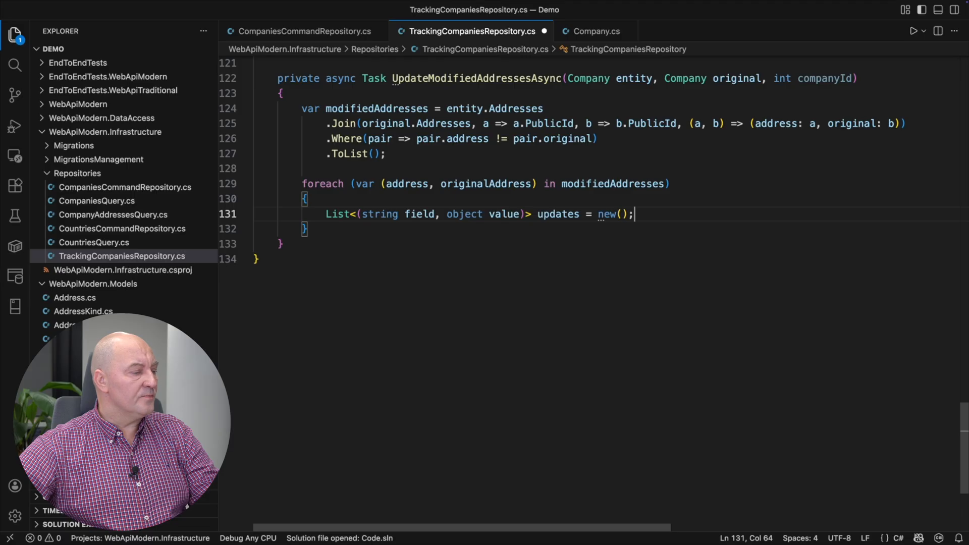
text(if (address.Street != originalAddress.Street) updates.Add(("Street", address.Street));)
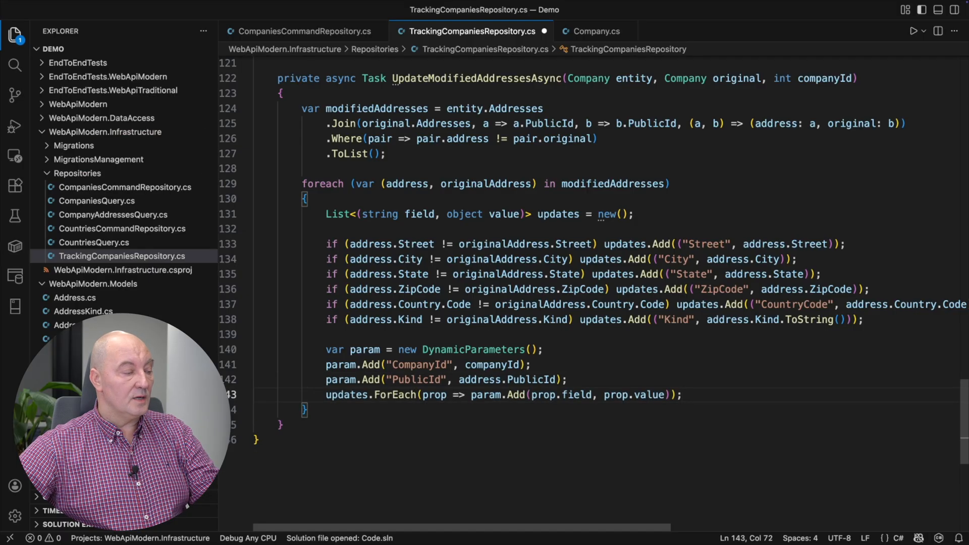
scroll(down, 3)
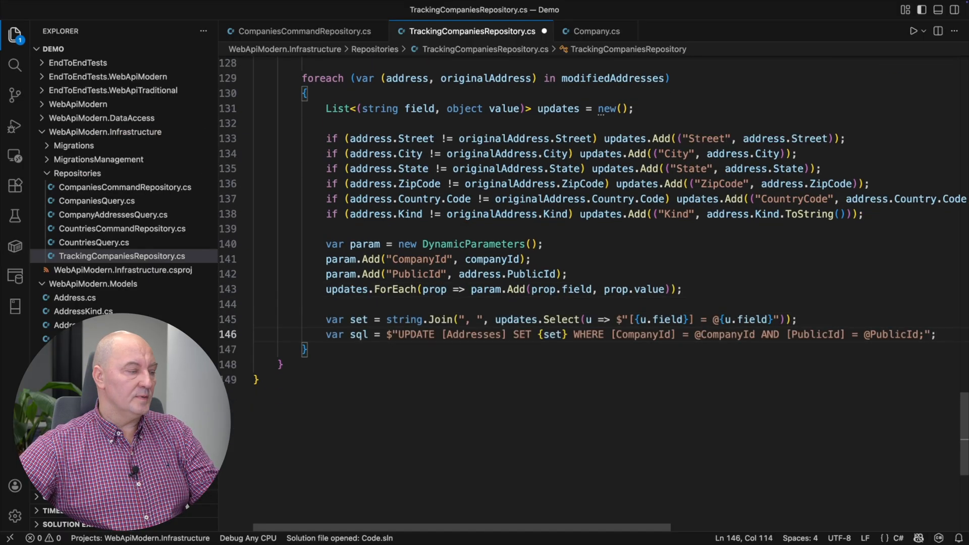
text(await Connection.ExecuteAsync(sql, param);)
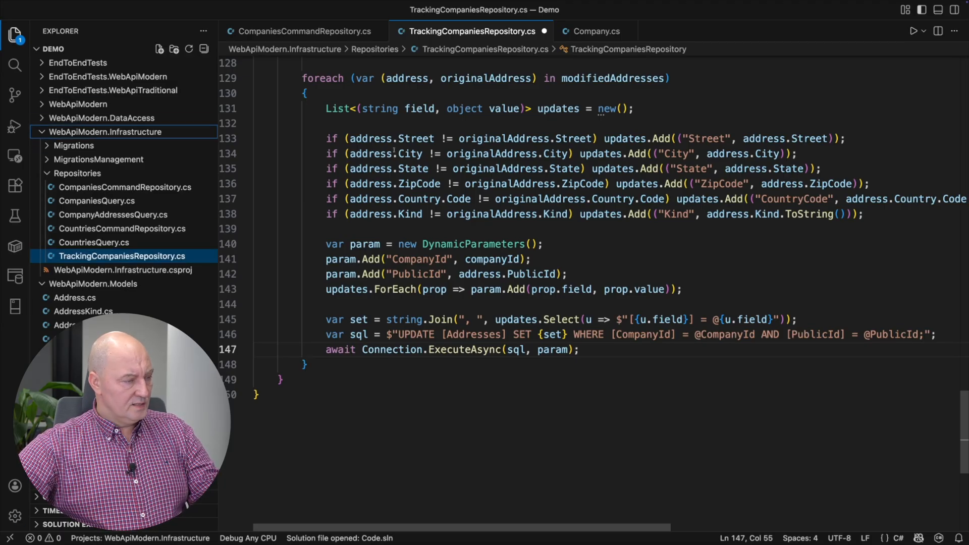
In Program.cs replace CompaniesCommandRepository with TrackingCompaniesRepository in the ICommandRepository<Company, Guid> registration
click(593, 31)
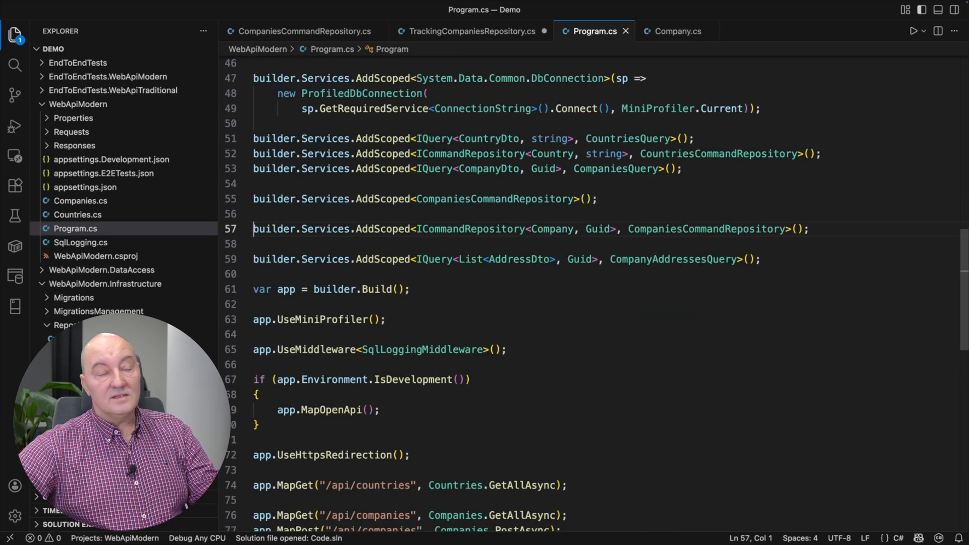
click(410, 229)
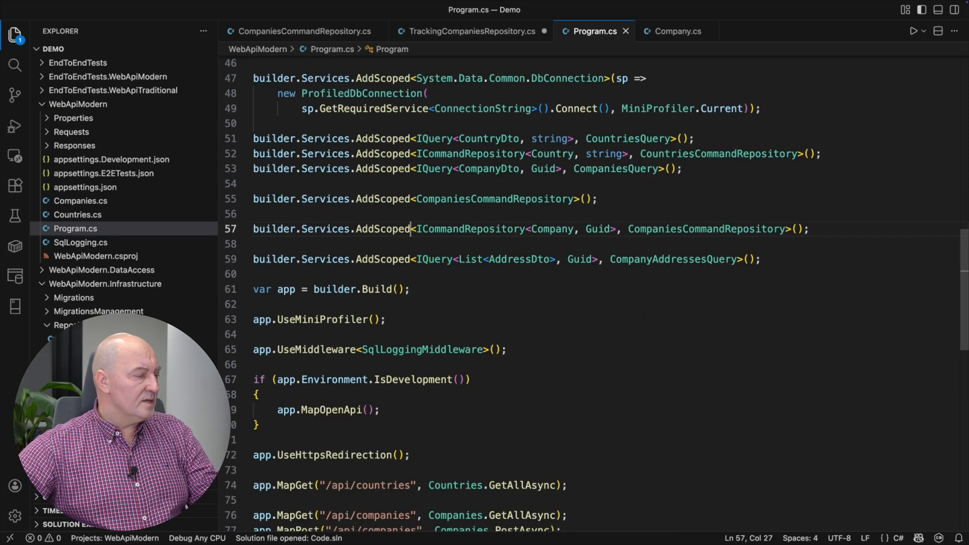
double_click(706, 229)
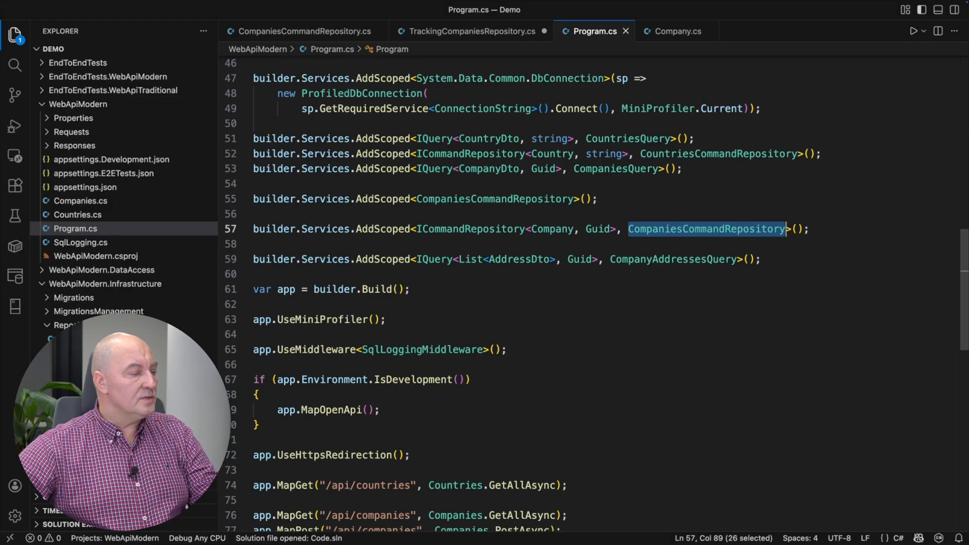
text(TrackingCompaniesRepository)
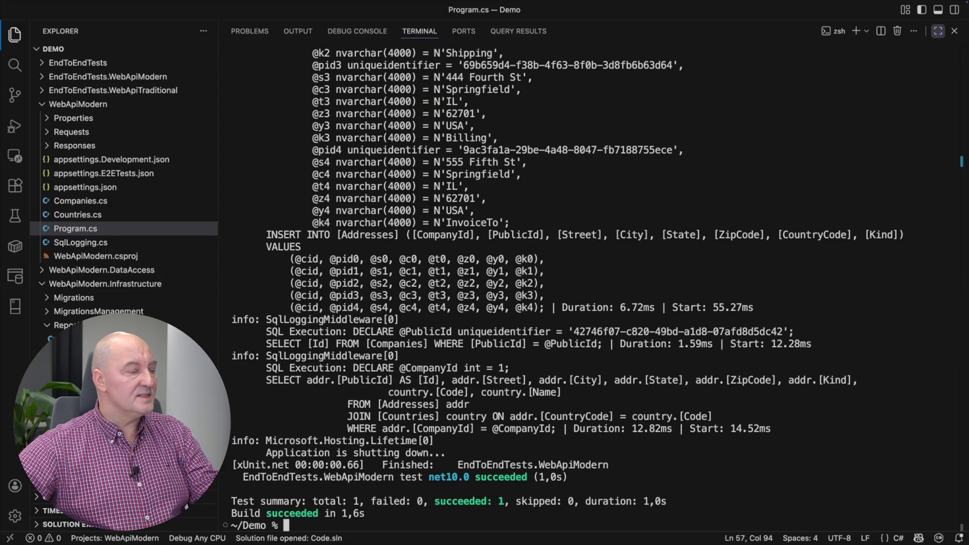
Review the test log's single multi-row INSERT INTO Addresses statement covering five addresses
scroll(up, 3)
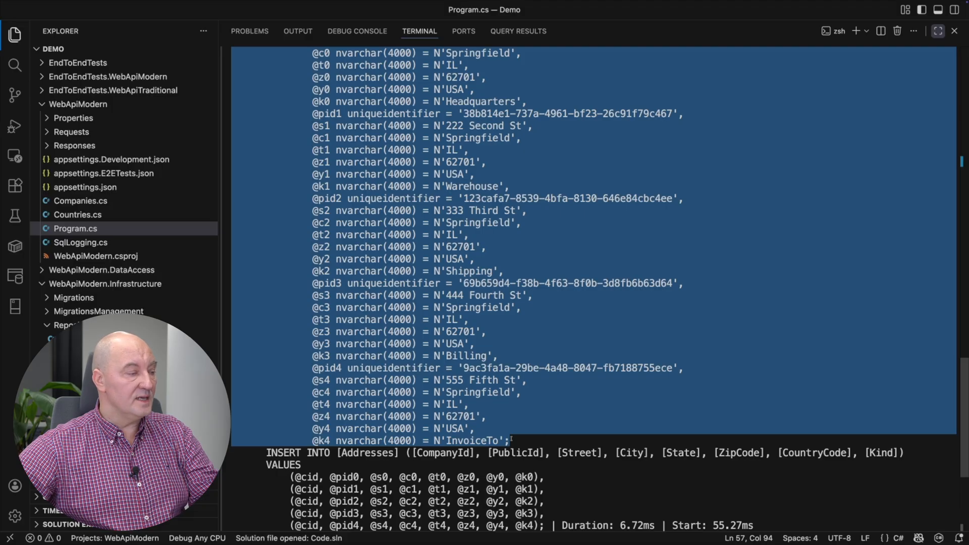
scroll(down, 3)
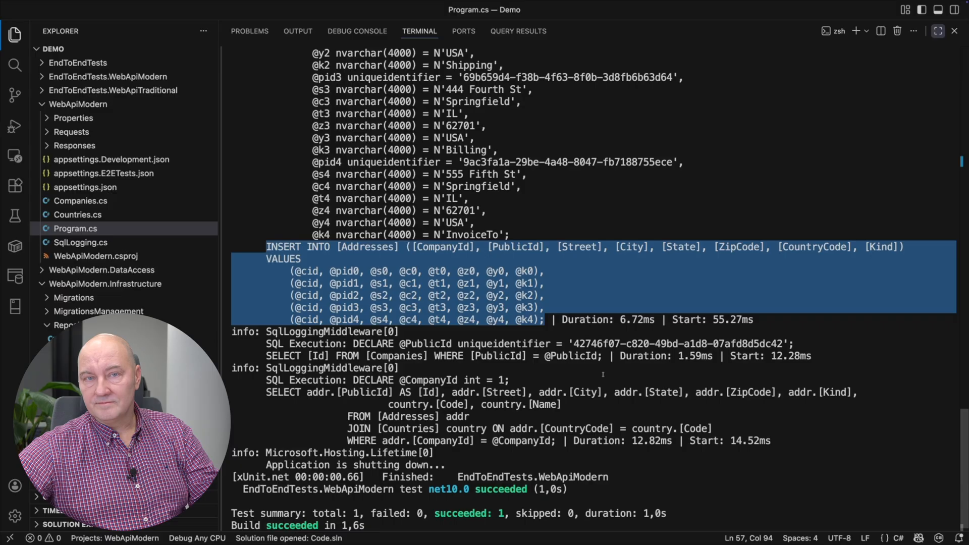
Run dotnet test on EndToEndTests.WebApiModern filtered to UpdateAddressValidData and review its single-column UPDATE log
text(dotnet test ./EndToEndTests.WebApiModern/ --filter UpdateAddressValidData)
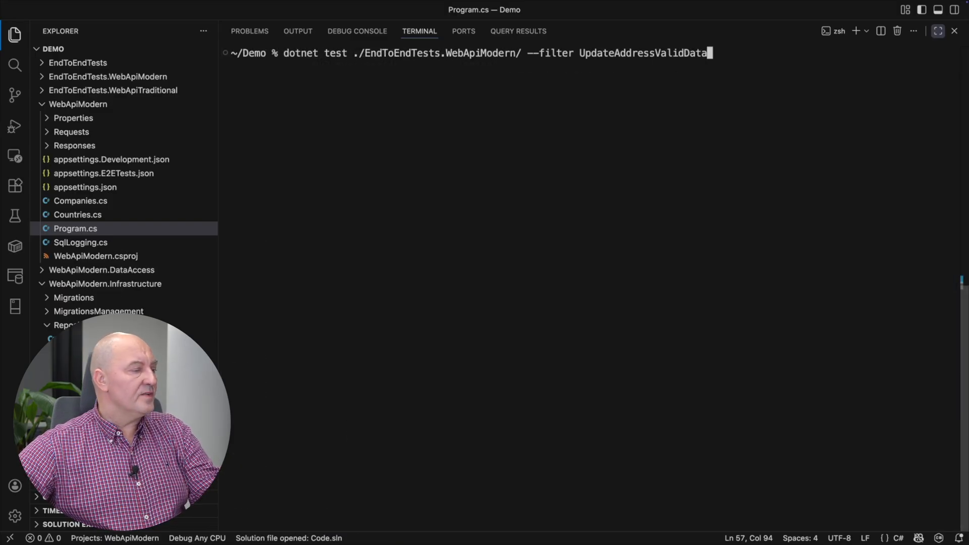
key(Return)
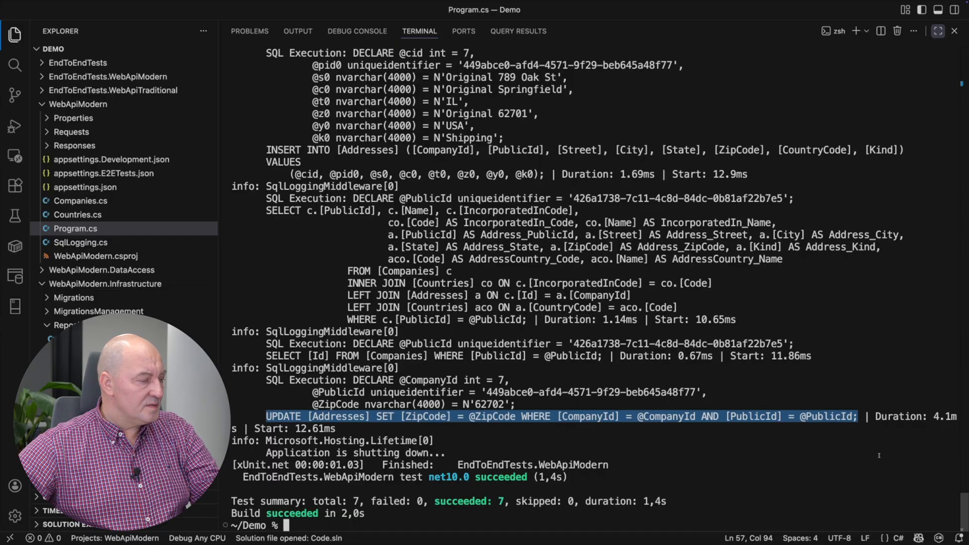
scroll(up, 3)
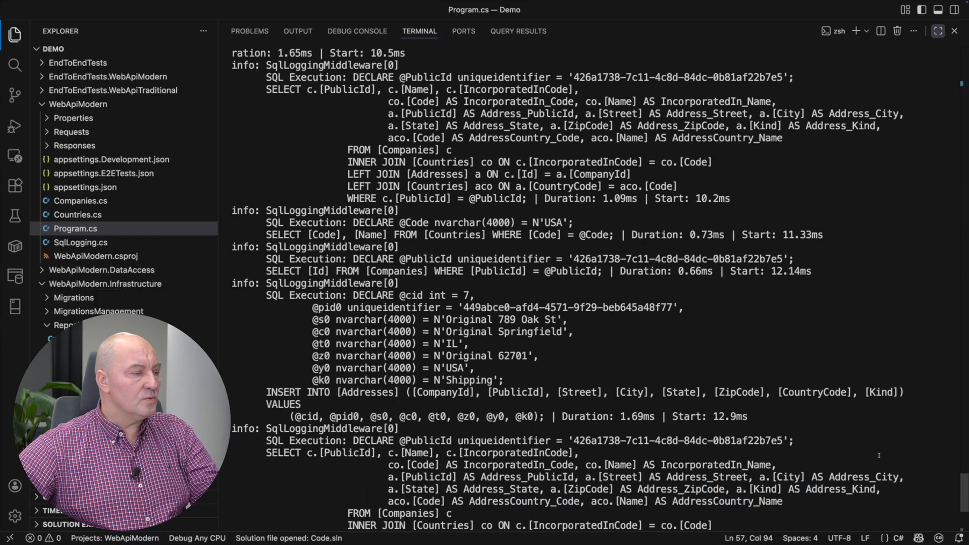
scroll(down, 3)
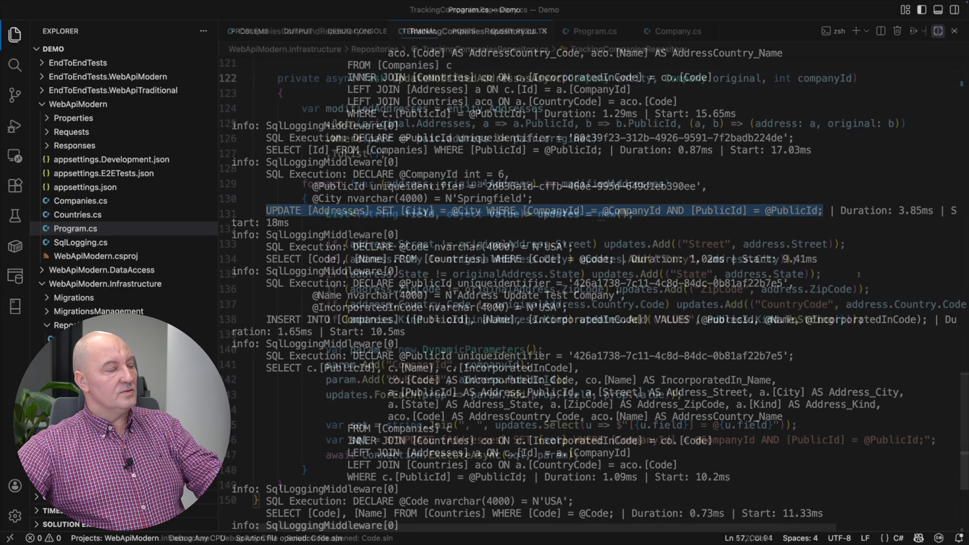
click(470, 31)
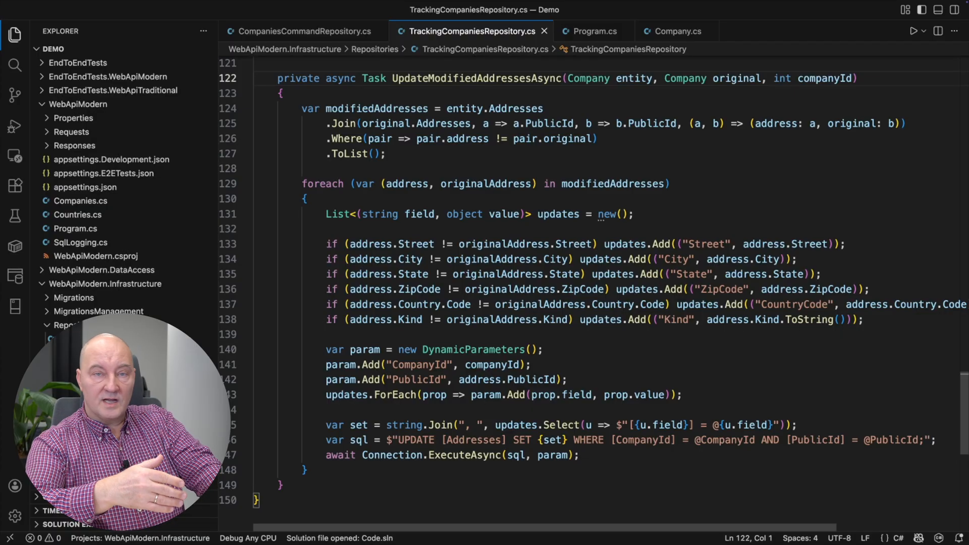